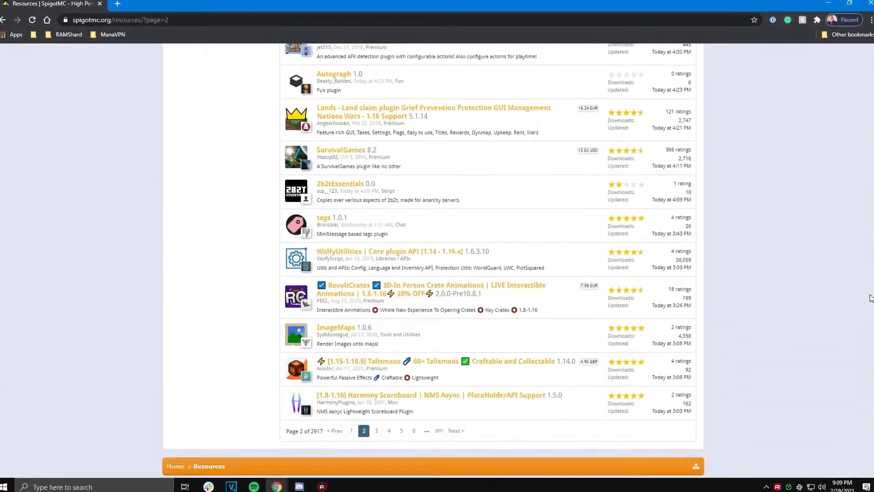
Go to page 3 of the SpigotMC plugin resources listing
click(376, 430)
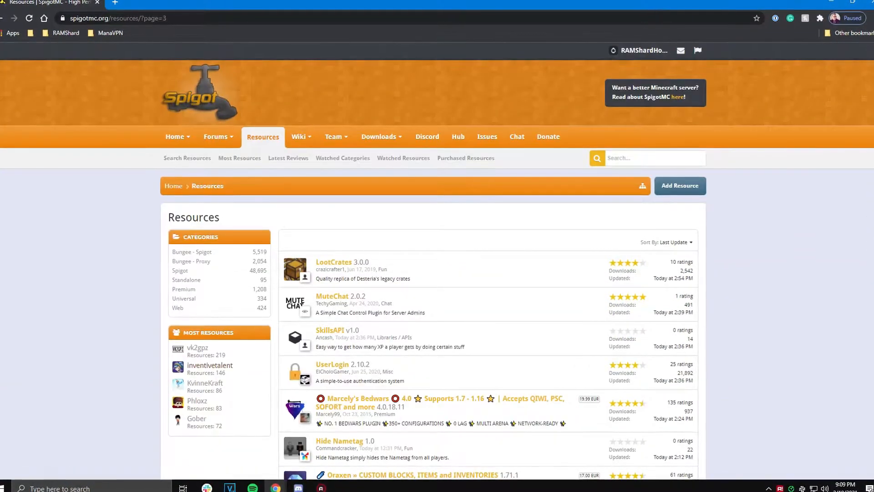
scroll(down, 3)
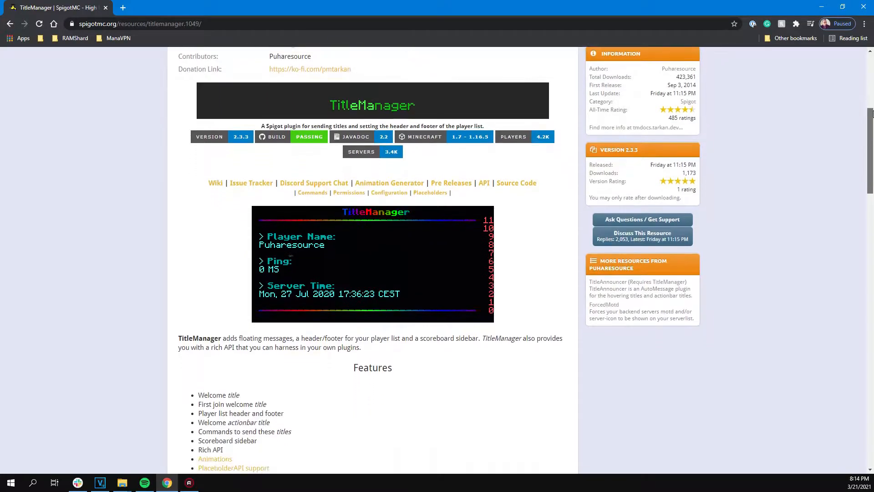
Read through the TitleManager page's features, code and reviews
scroll(down, 3)
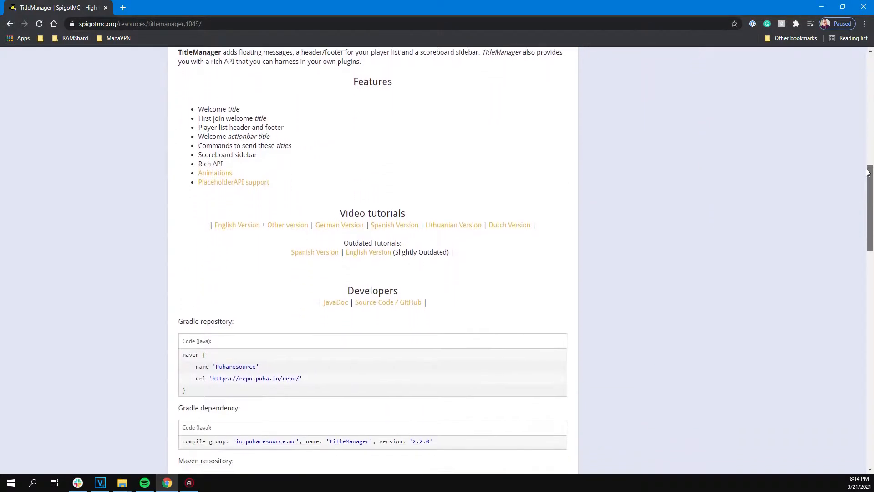
scroll(down, 3)
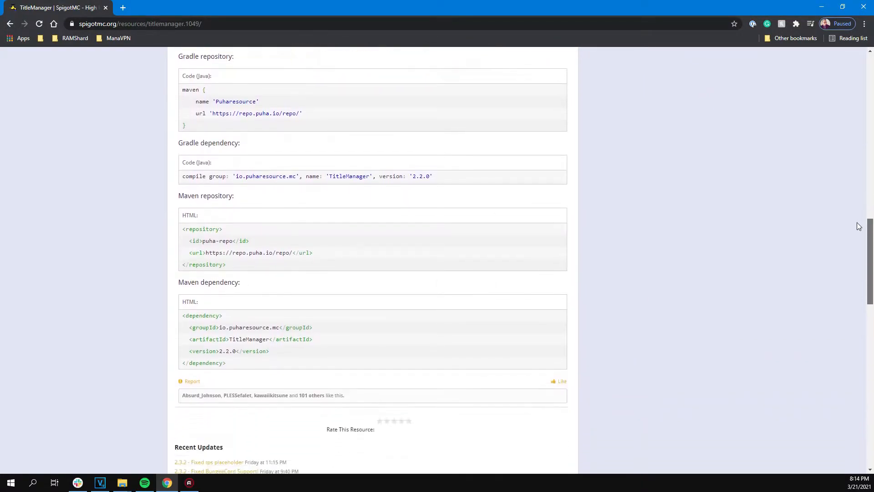
scroll(down, 3)
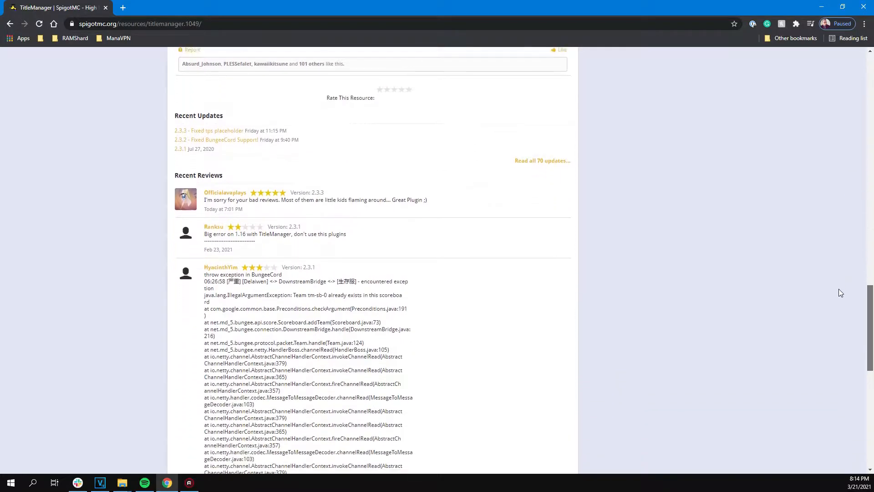
scroll(down, 3)
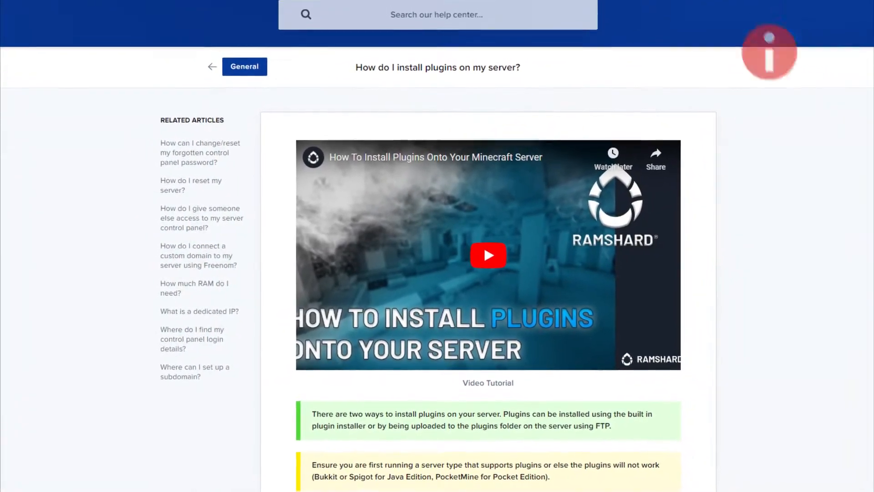
scroll(up, 3)
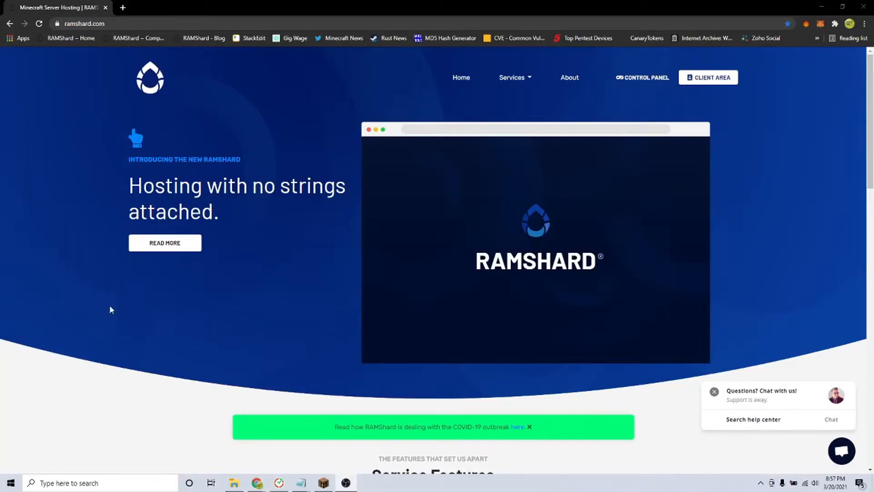
mouse_move(643, 77)
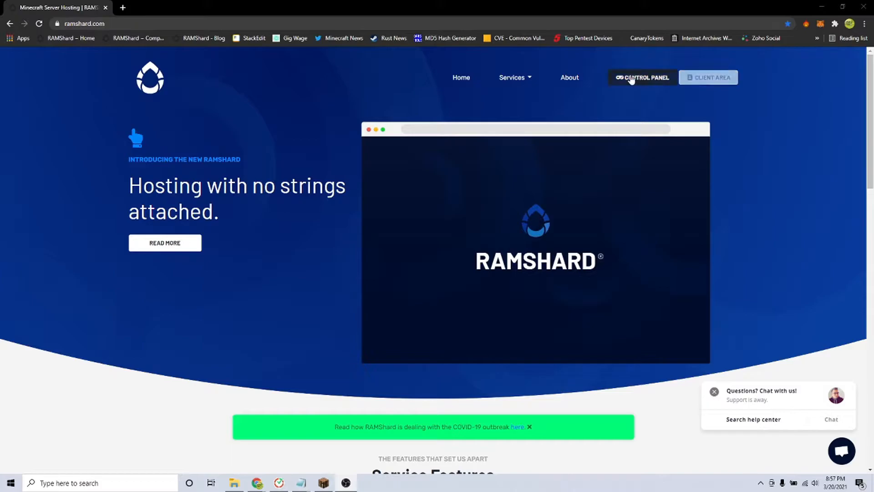
Open plugins/TitleManager/config.yml from the Control Panel's Config Files list
click(642, 77)
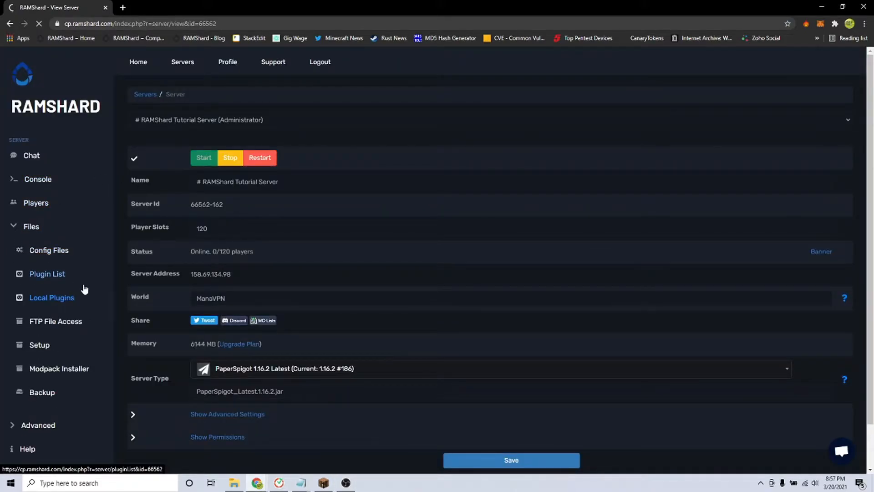
click(48, 250)
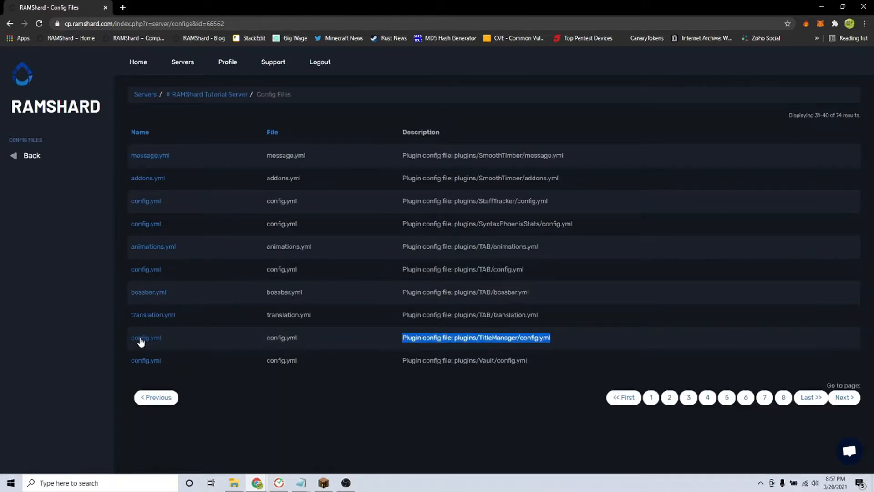
click(145, 337)
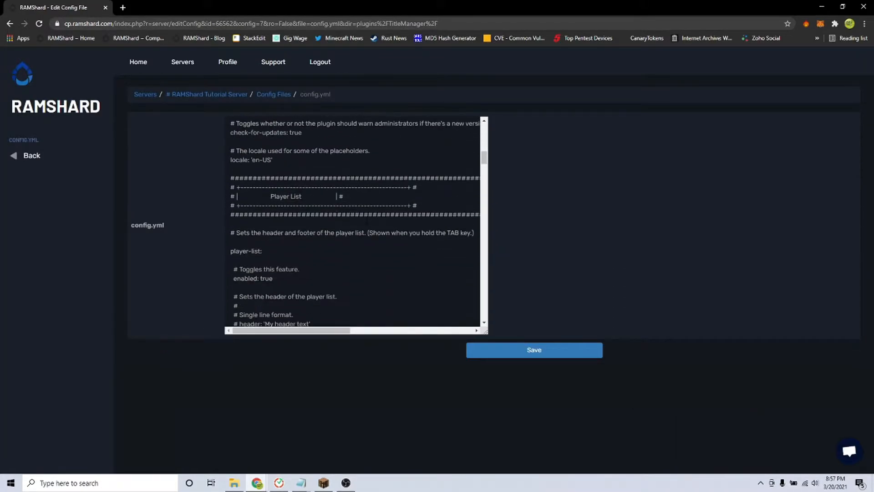
scroll(down, 3)
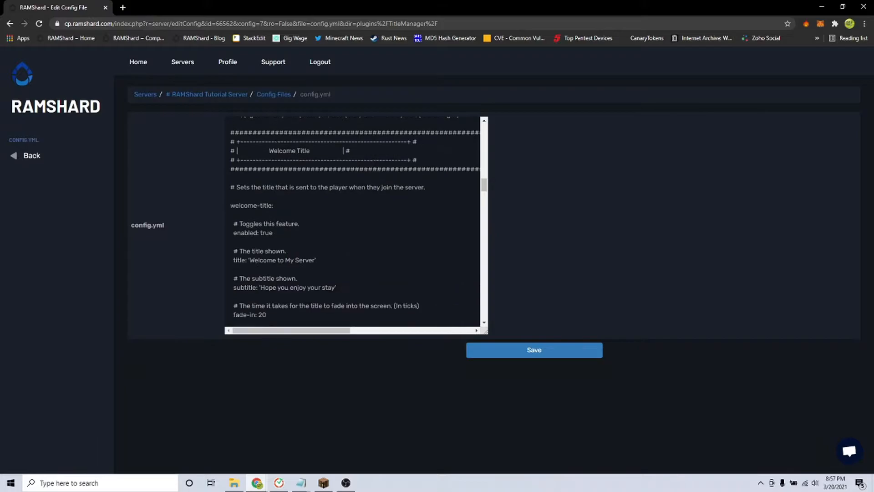
scroll(down, 3)
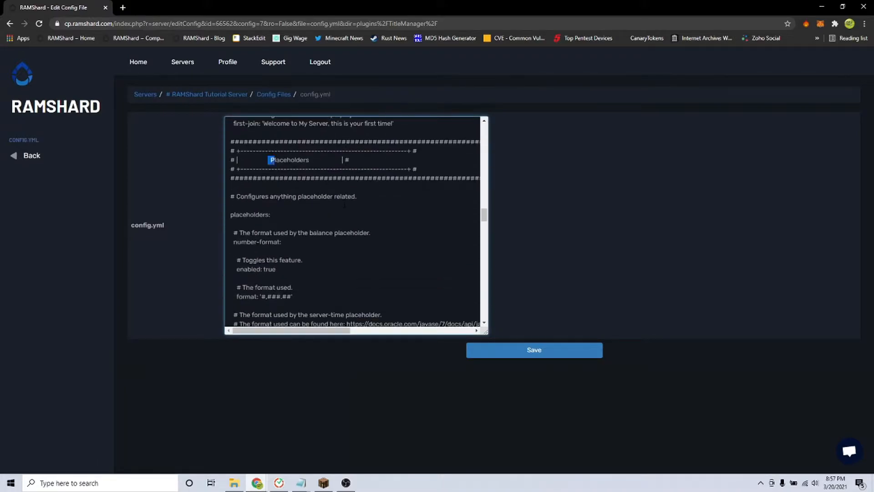
scroll(down, 3)
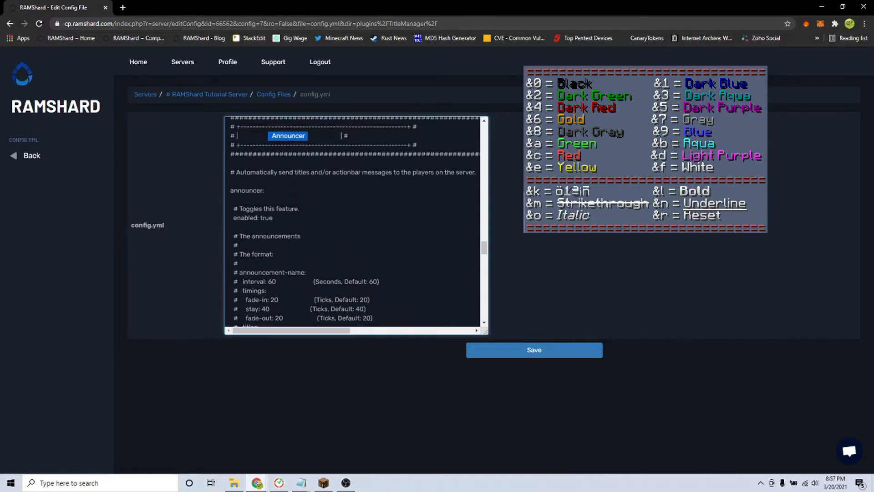
Replace 'My Server' with 'RAMShard Server' in the scoreboard title and player-list header
text(false)
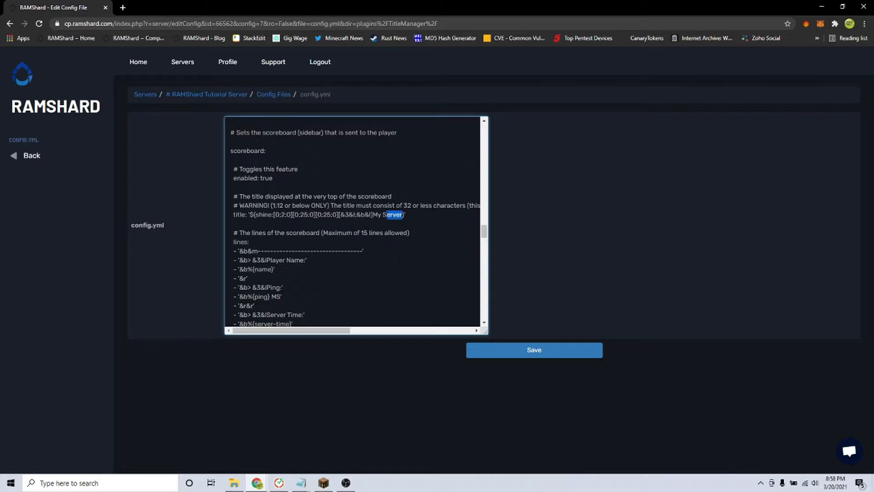
text(RAMShard S)
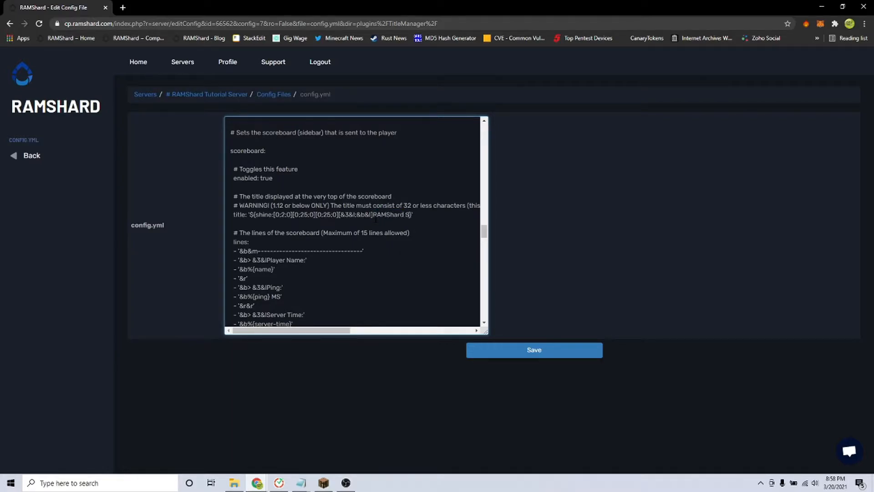
scroll(down, 3)
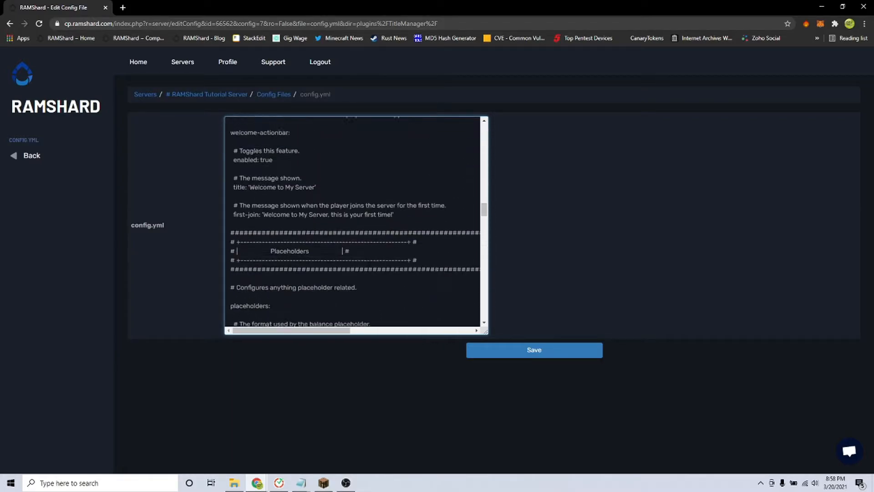
scroll(up, 3)
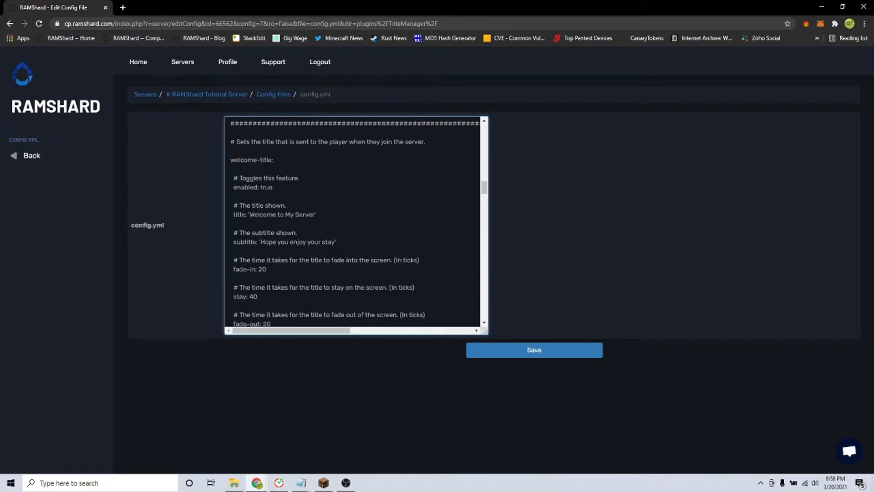
scroll(down, 3)
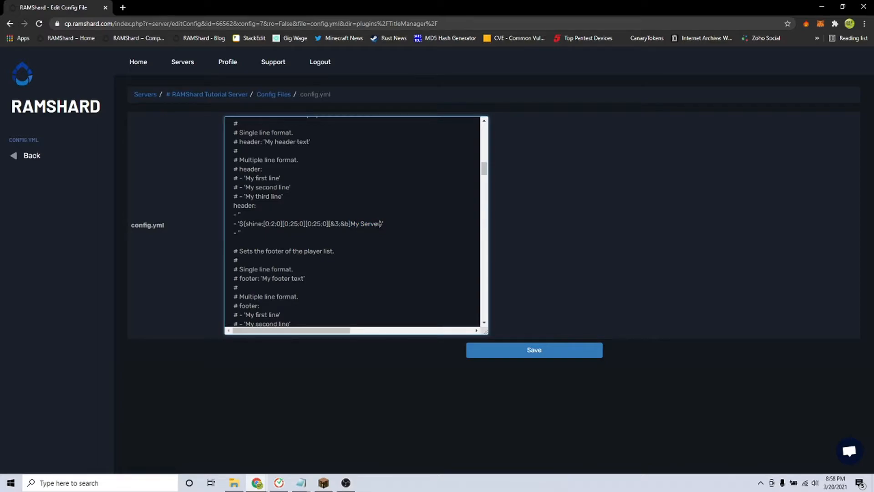
text(RAMShard)
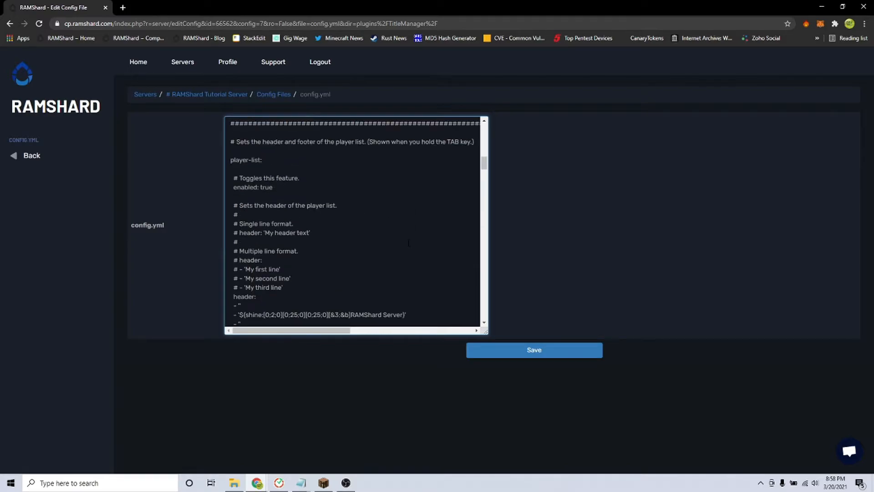
Check the scoreboard title line, then save the TitleManager config.yml
scroll(down, 3)
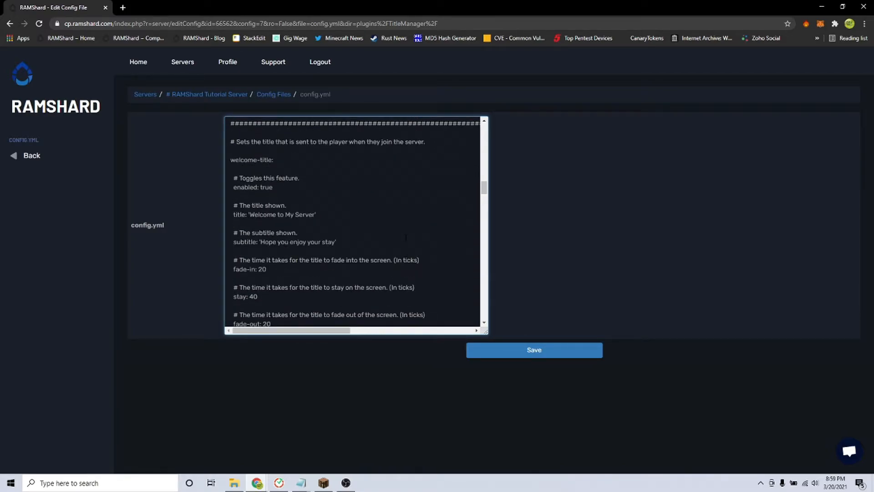
scroll(down, 3)
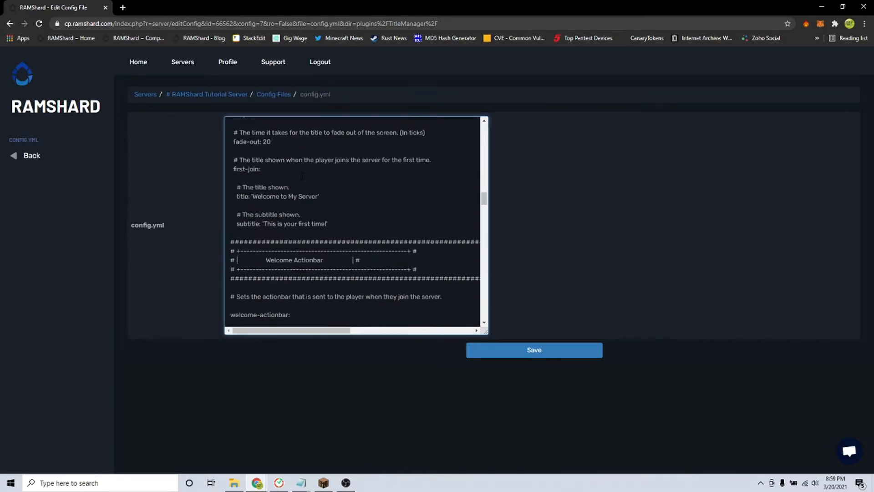
scroll(down, 3)
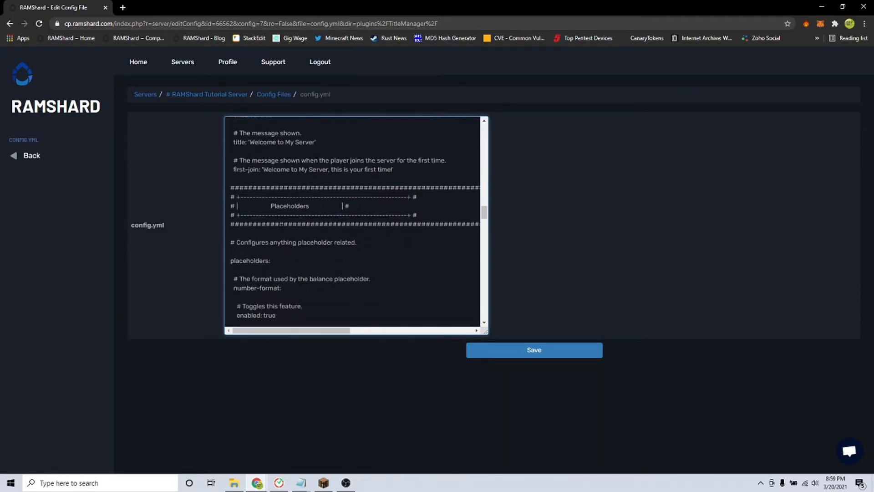
scroll(down, 3)
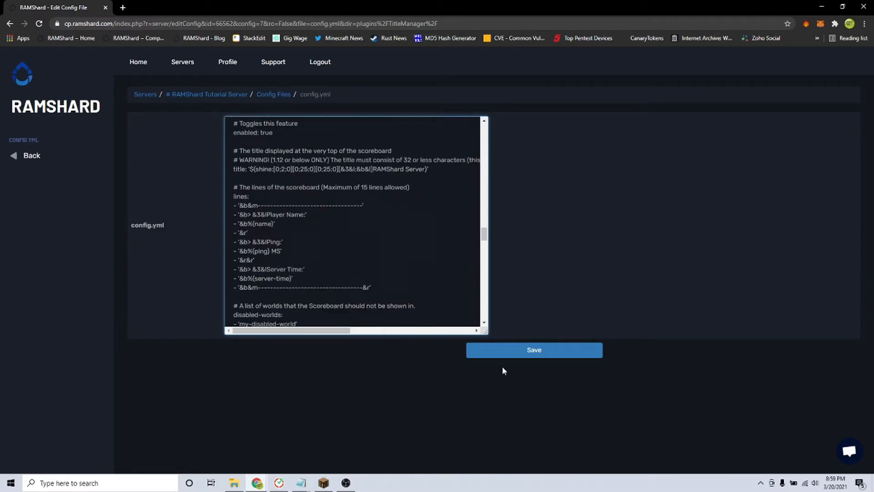
click(323, 482)
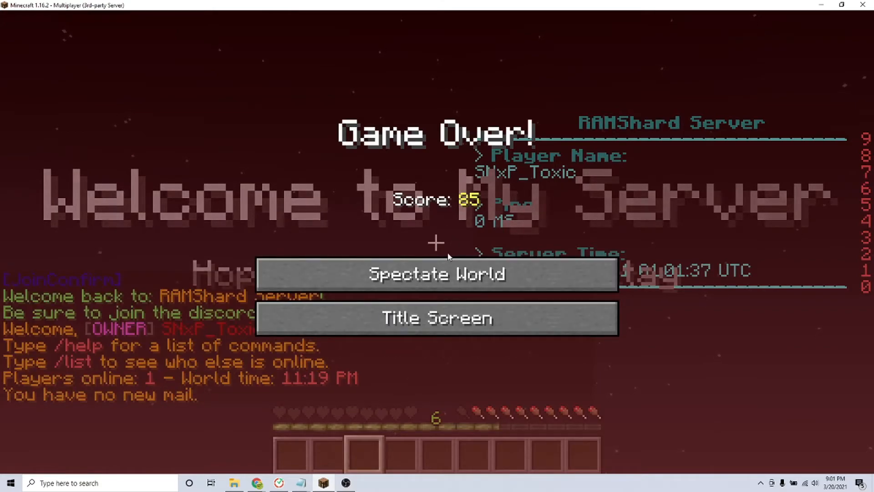
mouse_move(437, 273)
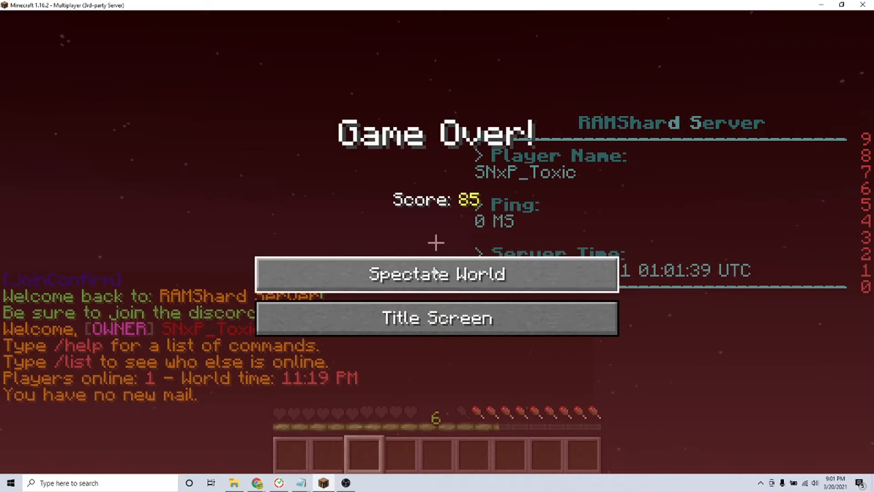
Choose Spectate World on the Game Over screen to see the RAMShard Server scoreboard
click(437, 274)
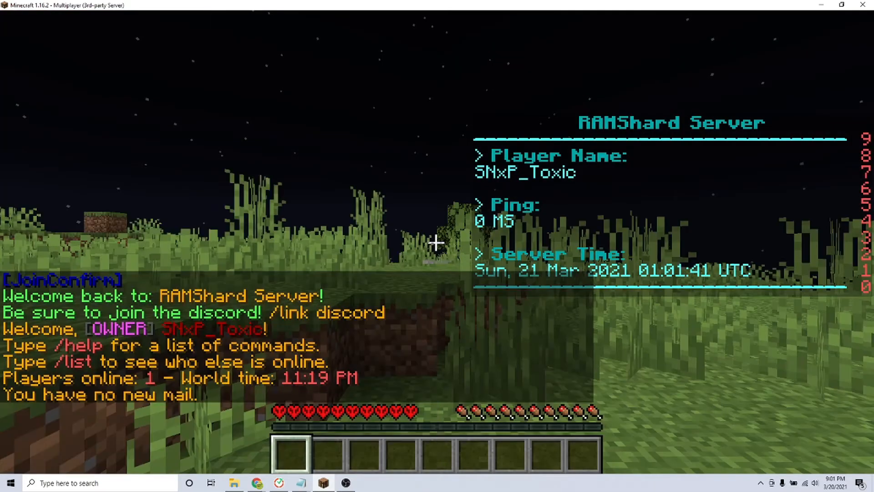